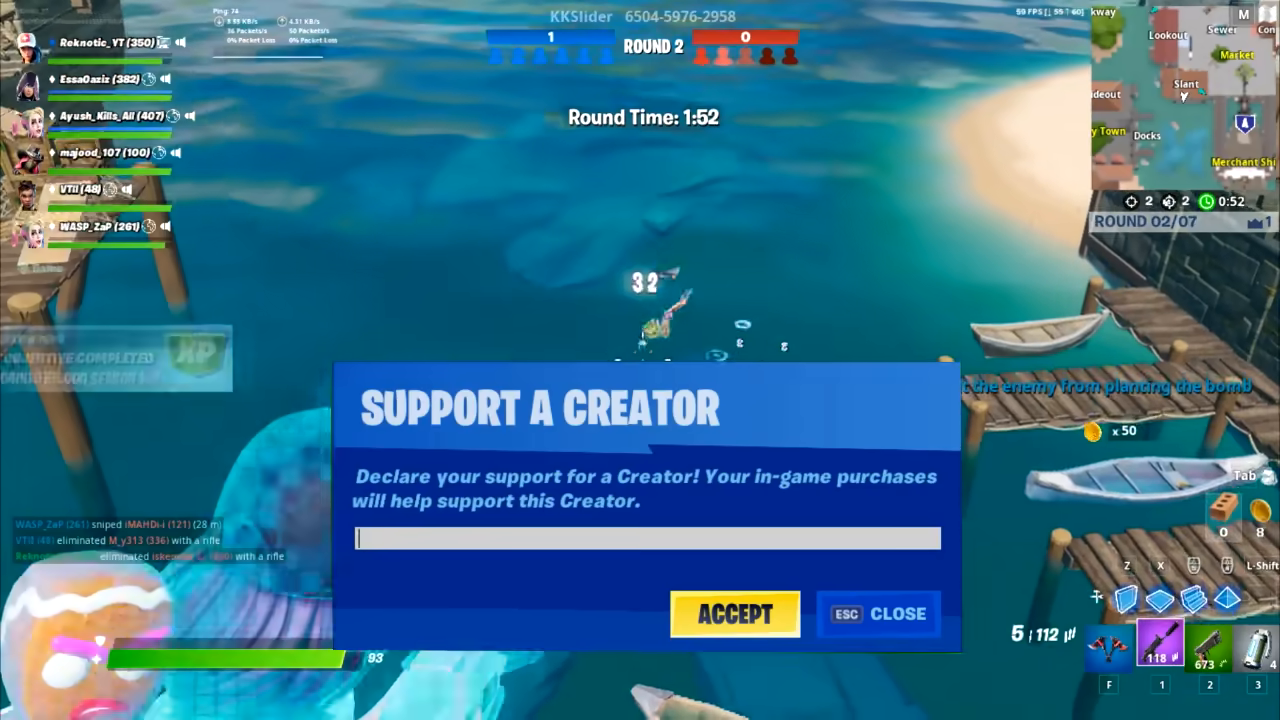
Enter the creator code 'Rekno' and leave Fortnite for the desktop.
text(Rekno)
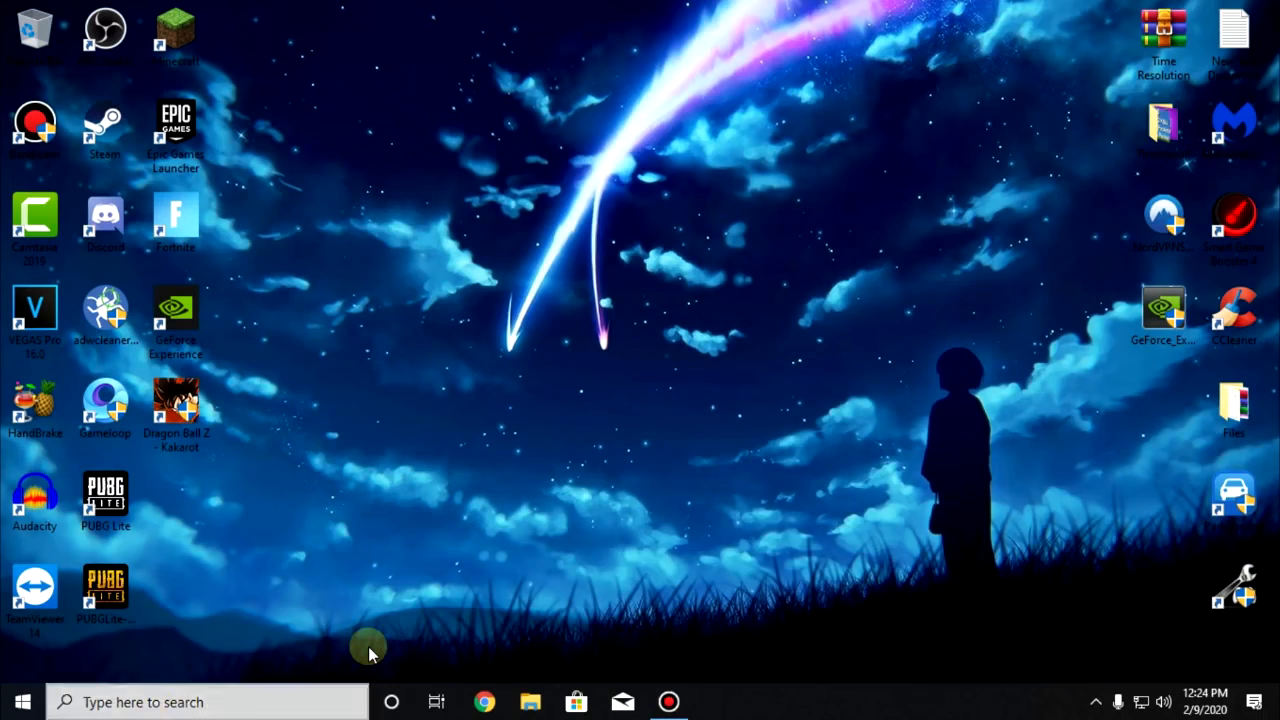
Browse to E:\Fortnite\FortniteGame\Binaries\Win64 via This PC.
text(this pc)
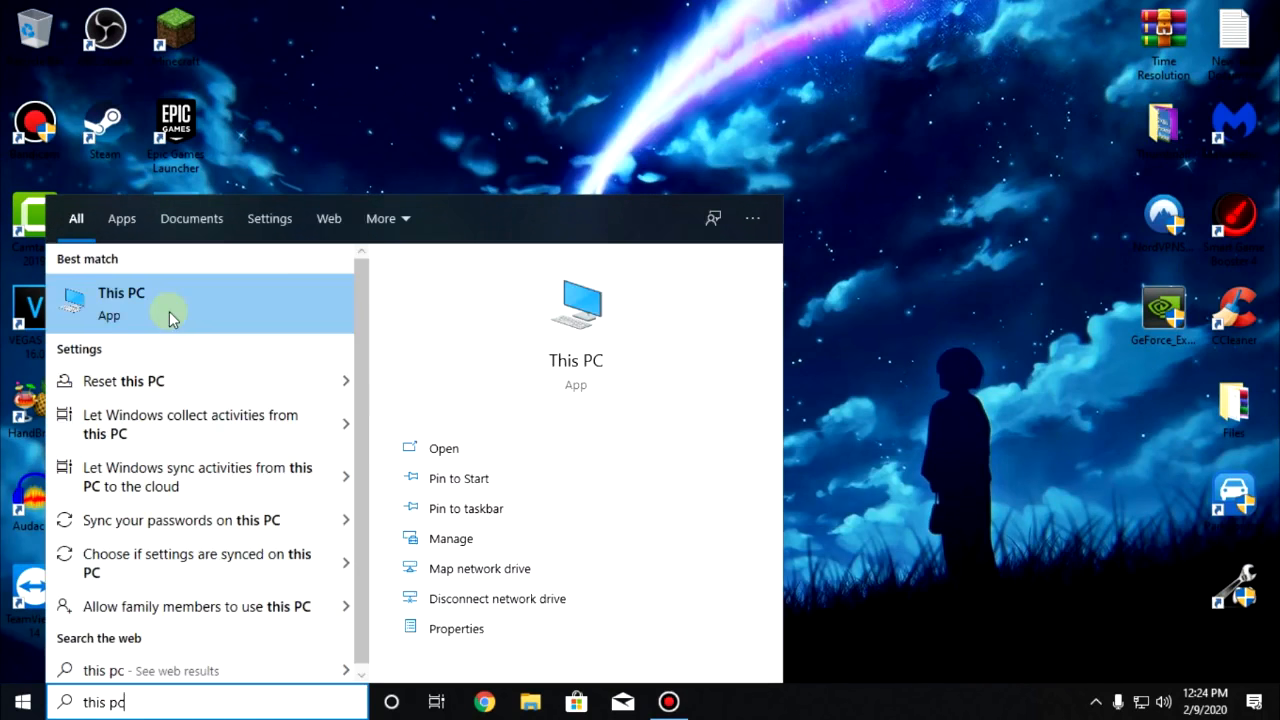
click(120, 300)
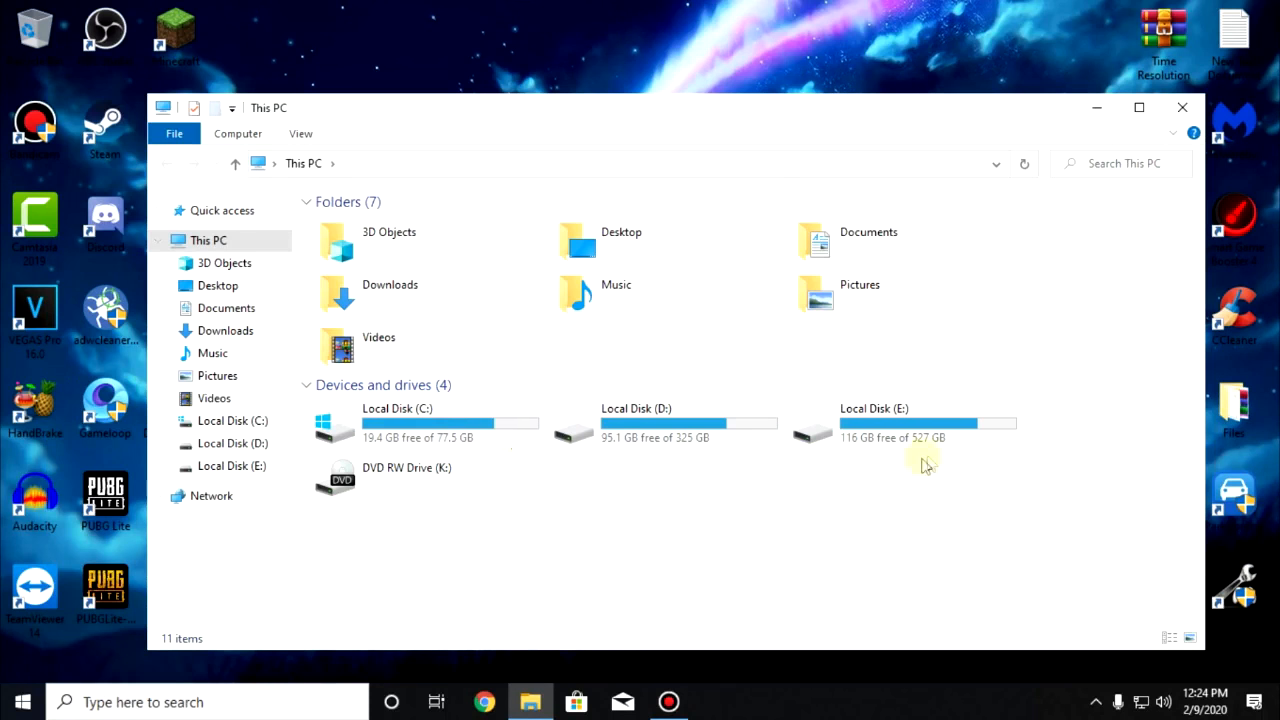
click(873, 425)
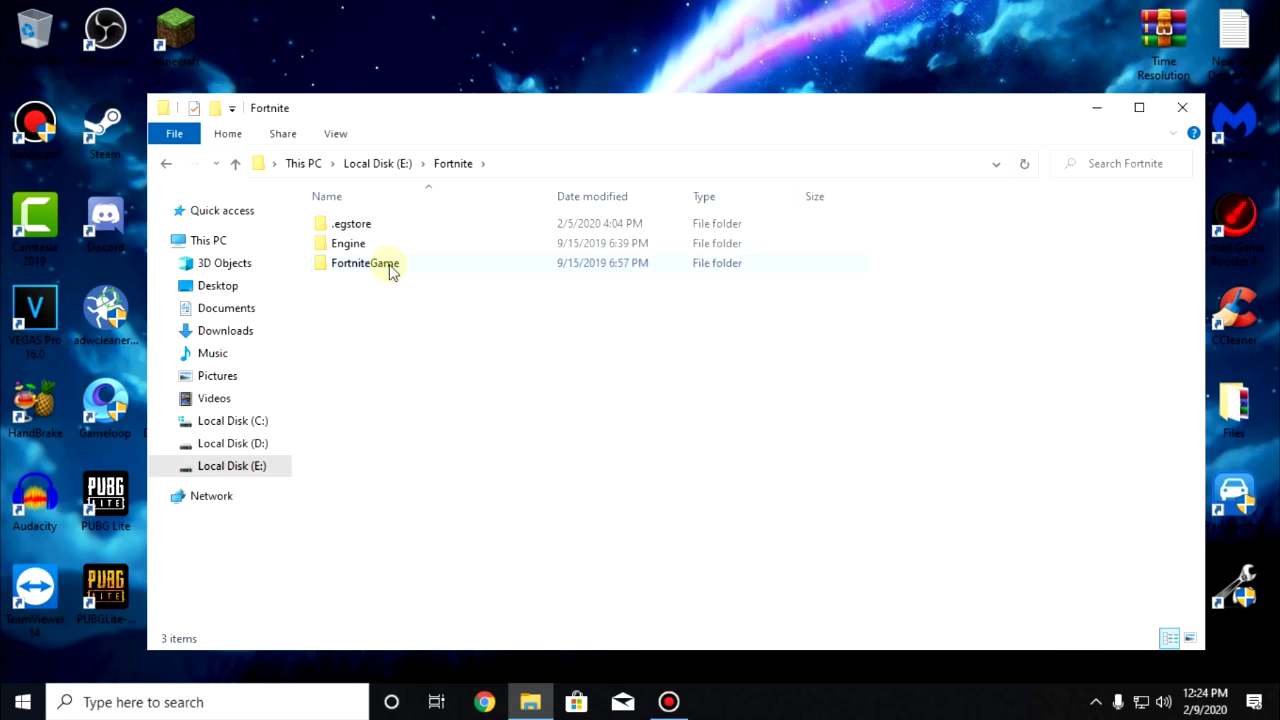
double_click(365, 262)
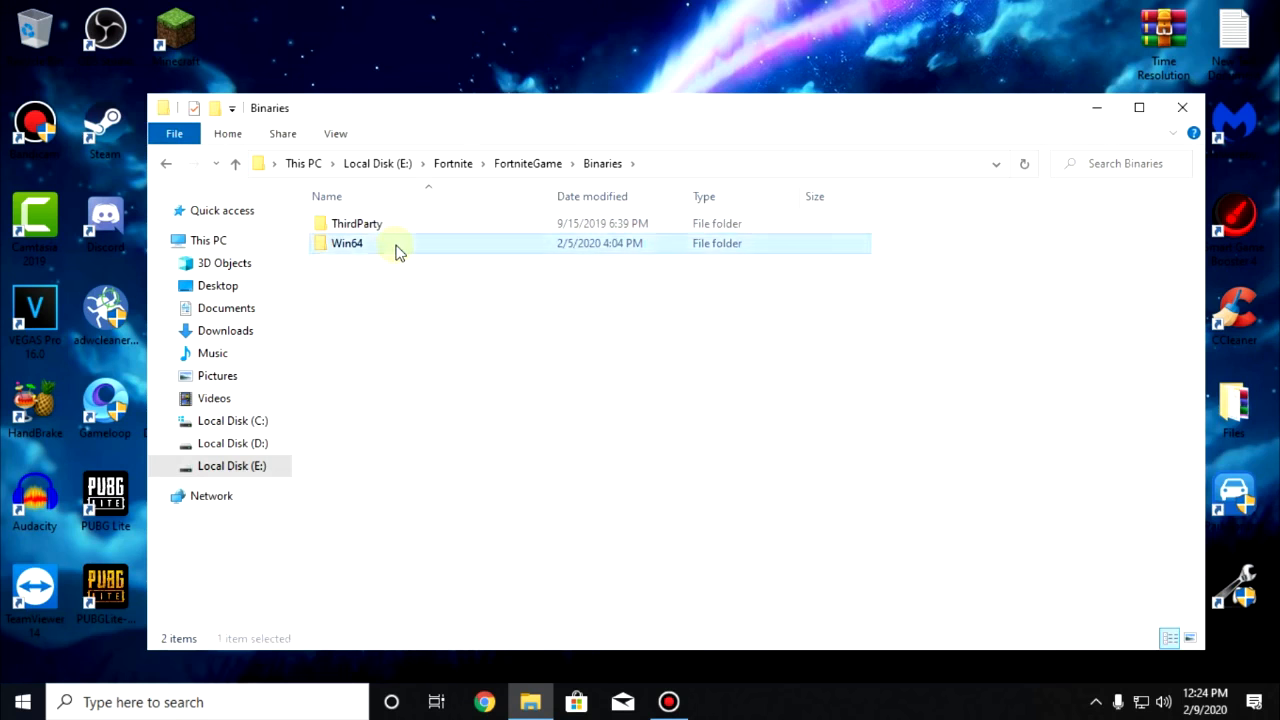
double_click(347, 243)
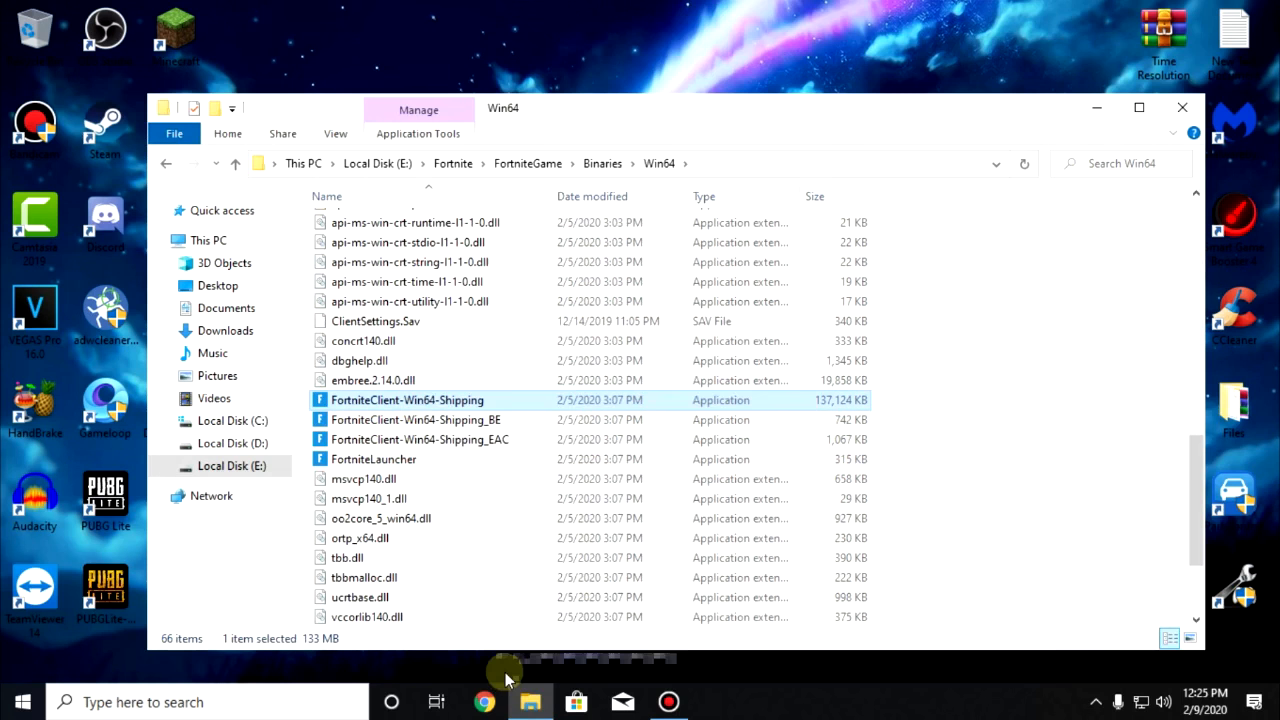
Disable fullscreen optimizations and set high DPI scaling to Application for FortniteClient-Win64-Shipping.
click(591, 240)
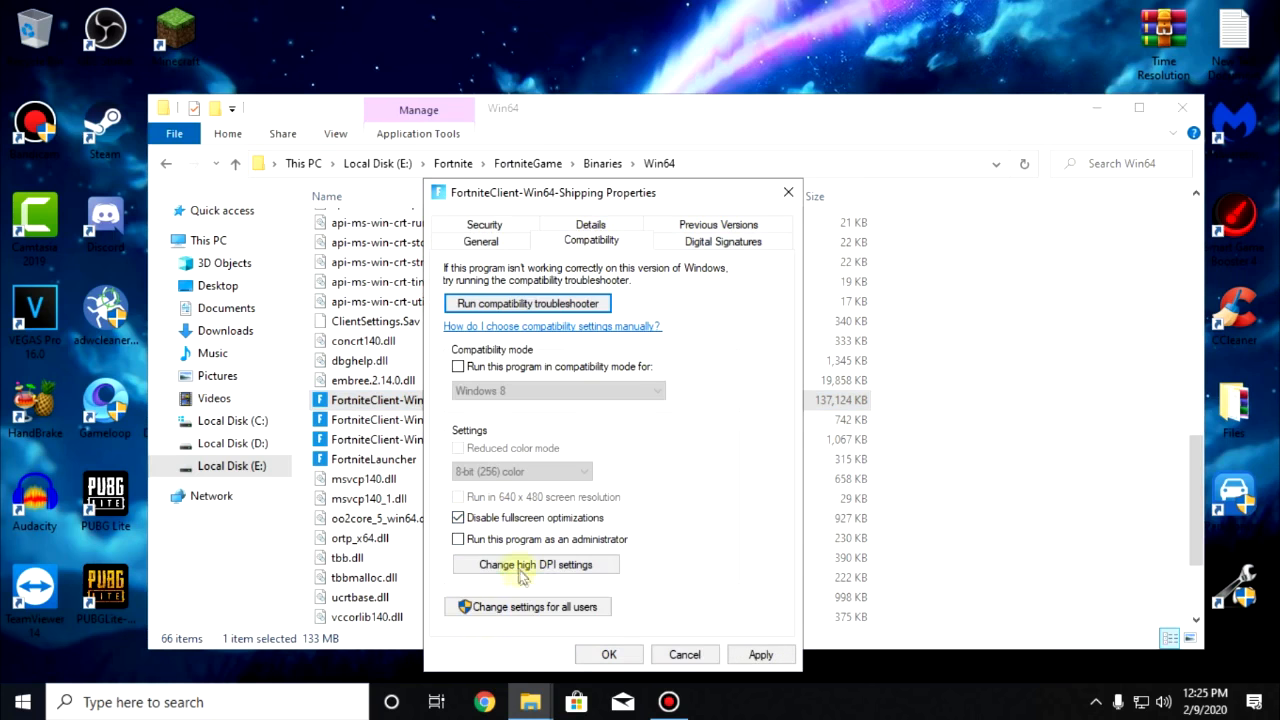
click(535, 564)
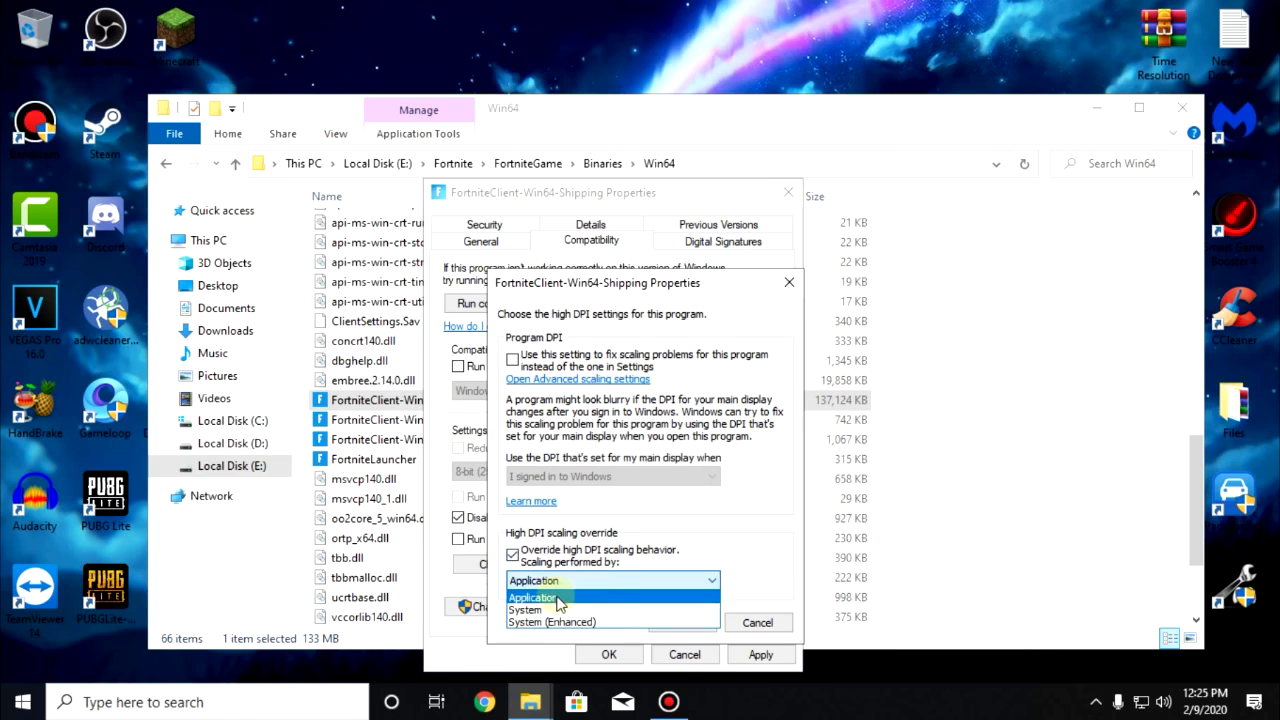
click(609, 654)
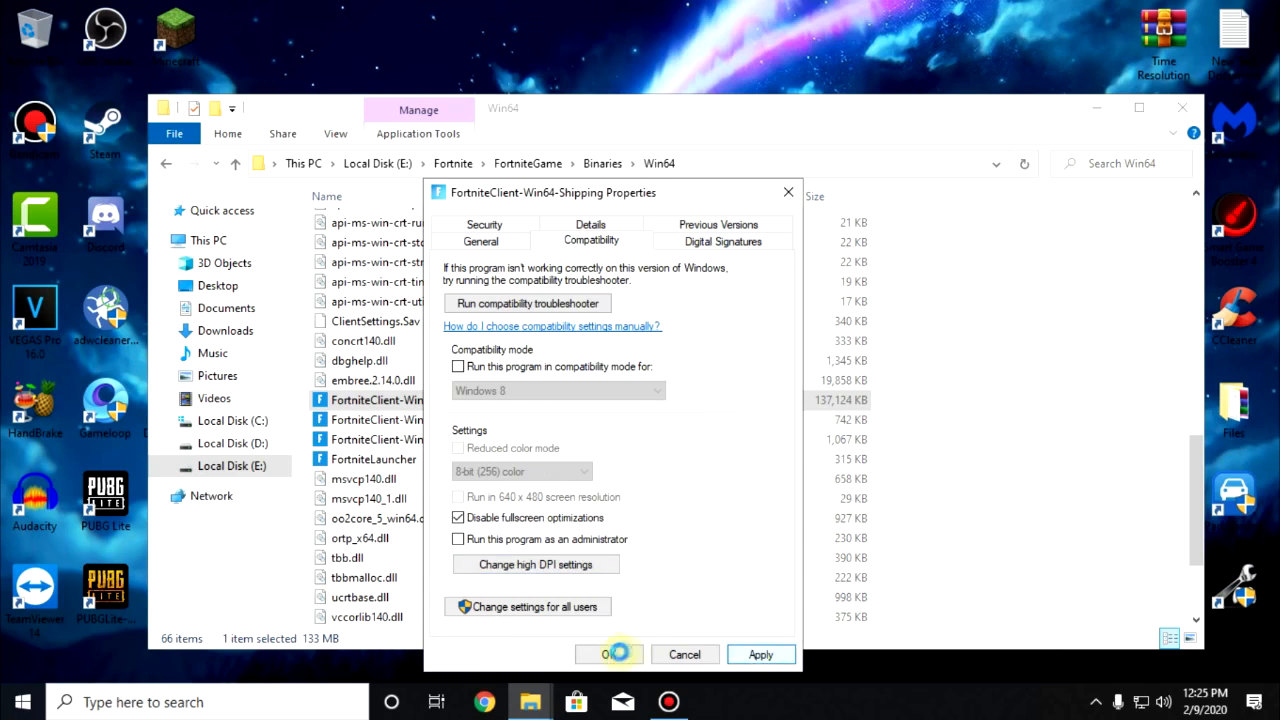
click(610, 654)
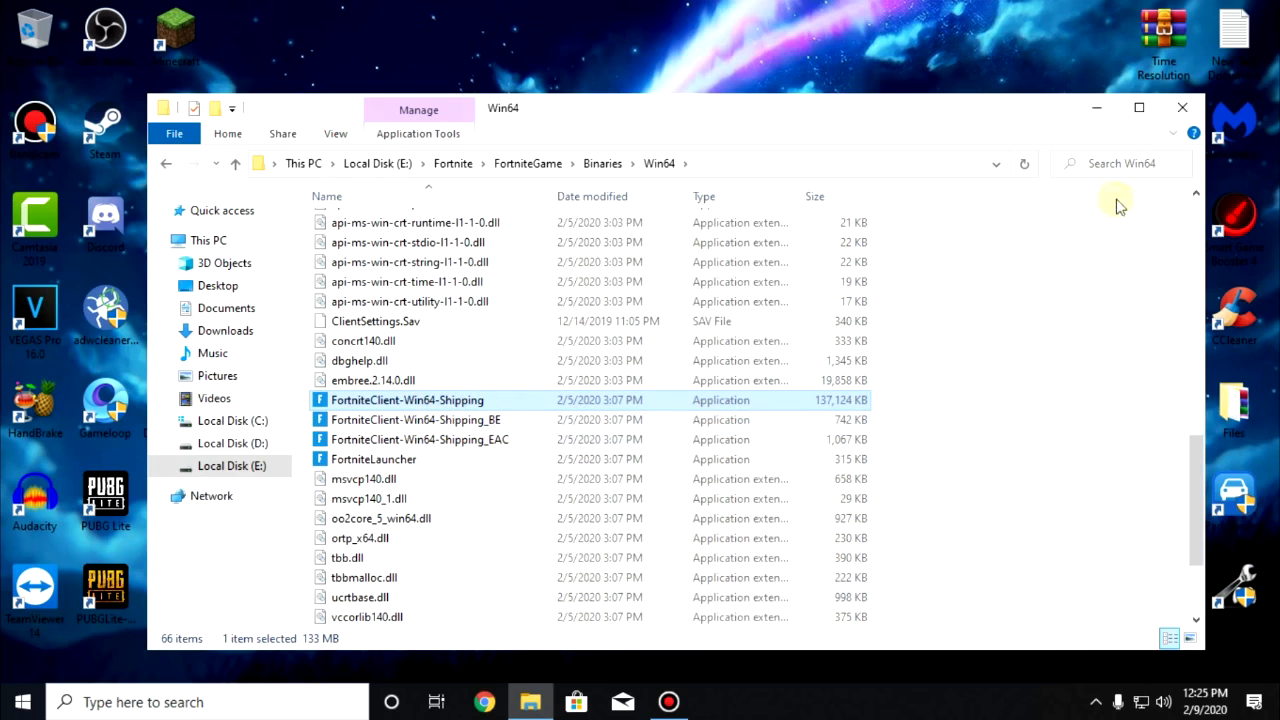
Open the Epic Games Launcher's settings to adjust launcher options.
click(714, 701)
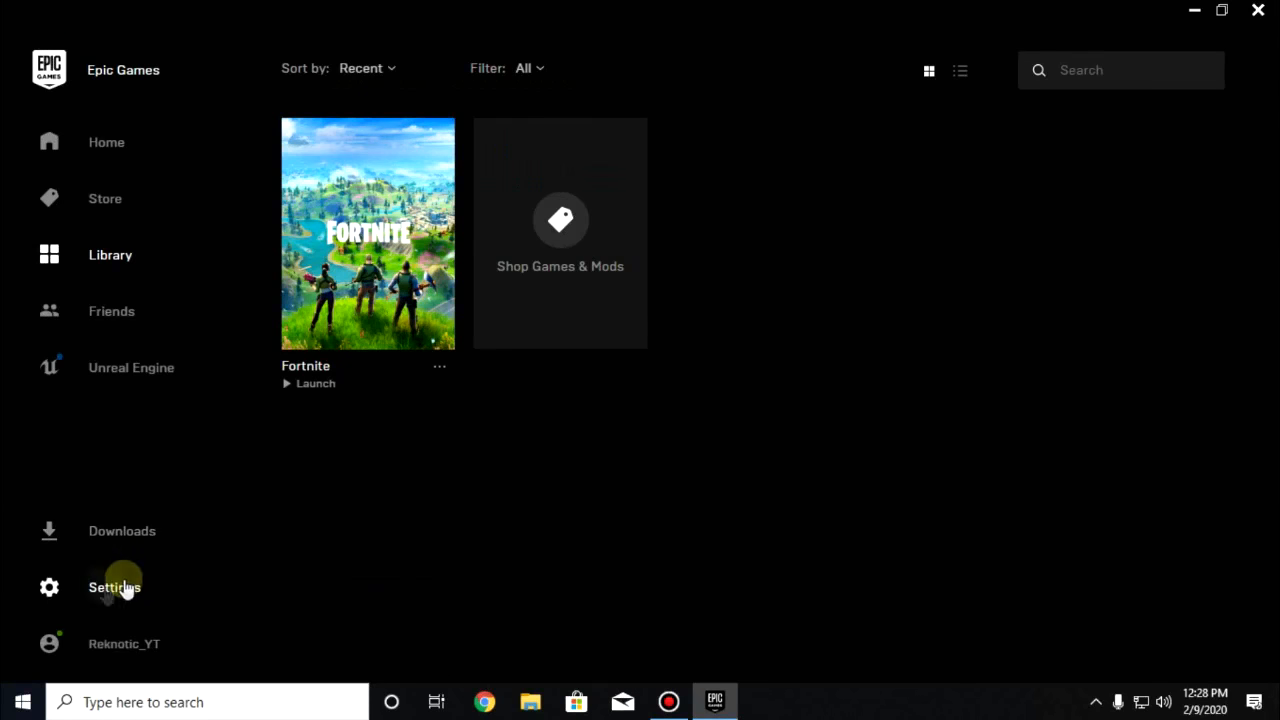
click(114, 587)
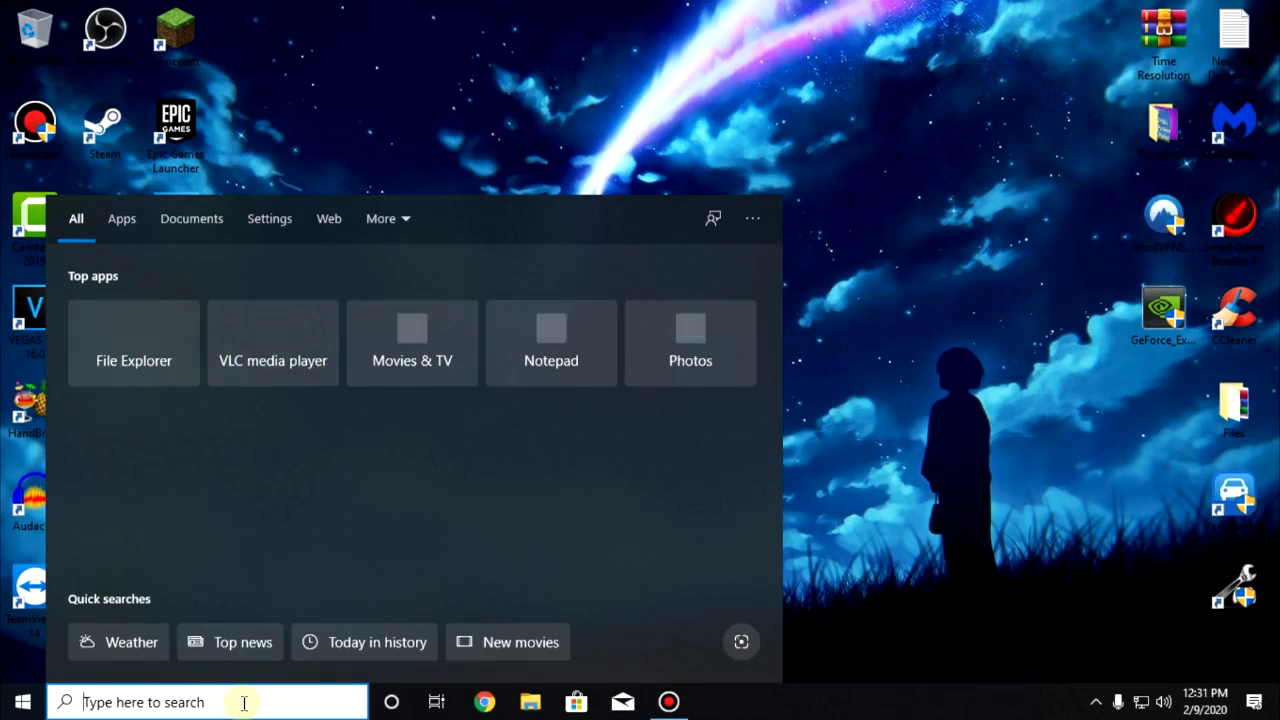
Run powercfg -duplicatescheme in an administrator Command Prompt to add Ultimate Performance.
text(cmd)
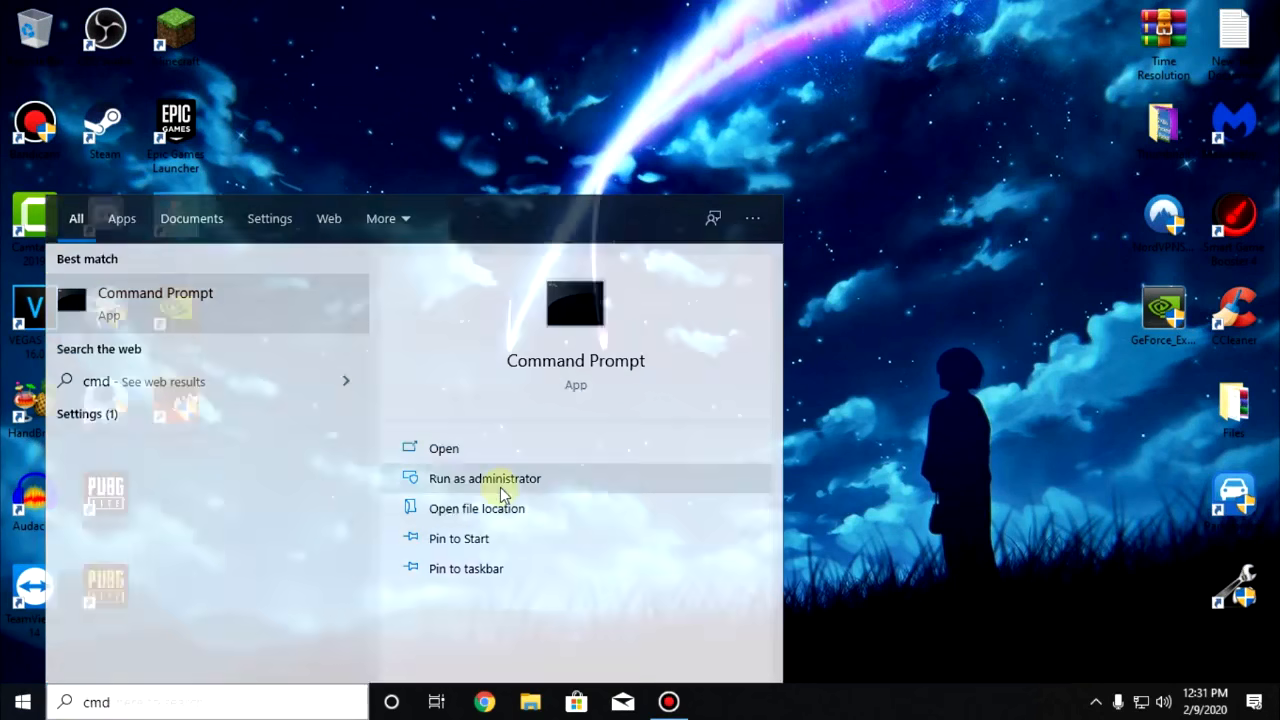
click(484, 478)
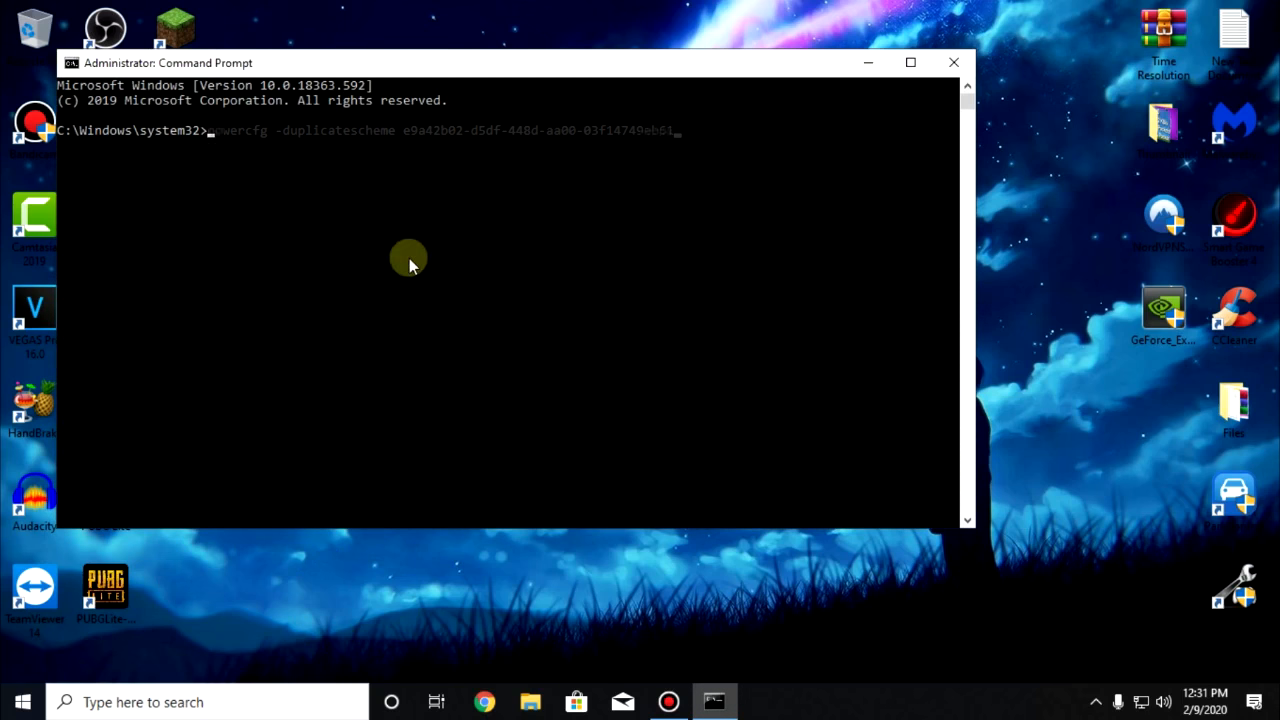
key(enter)
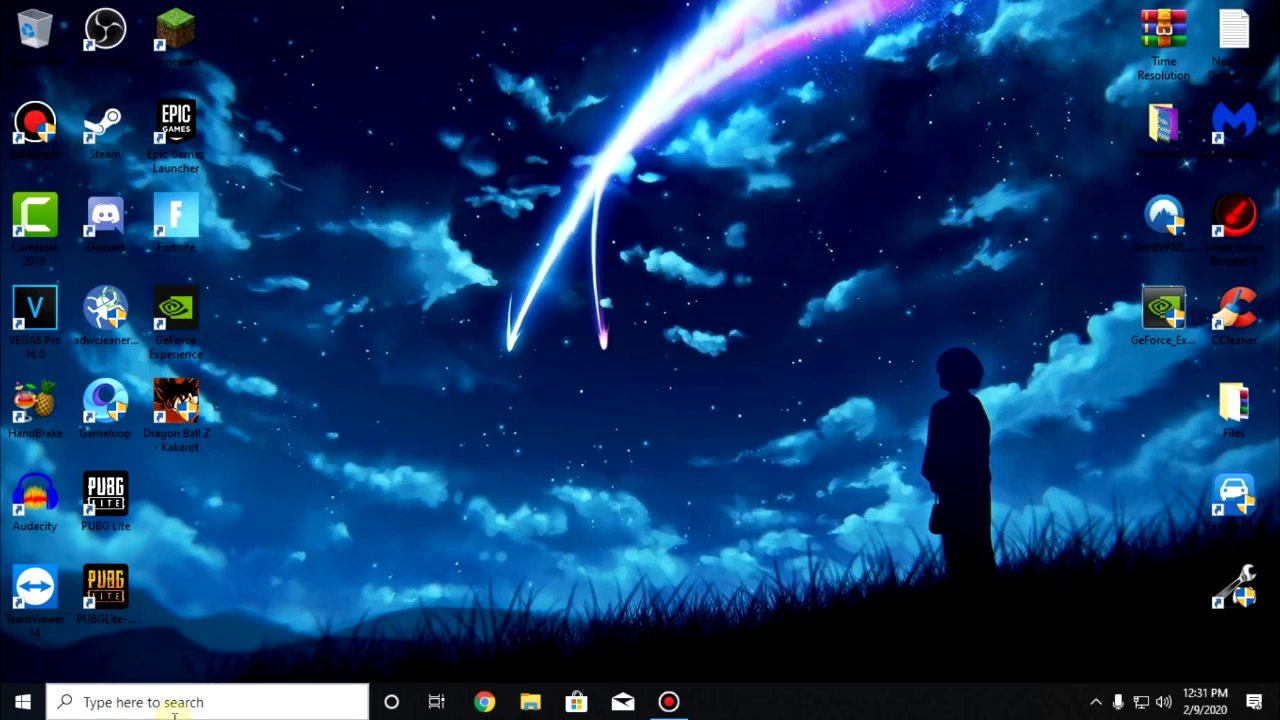
Select the Ultimate Performance plan in Power Options.
text(power)
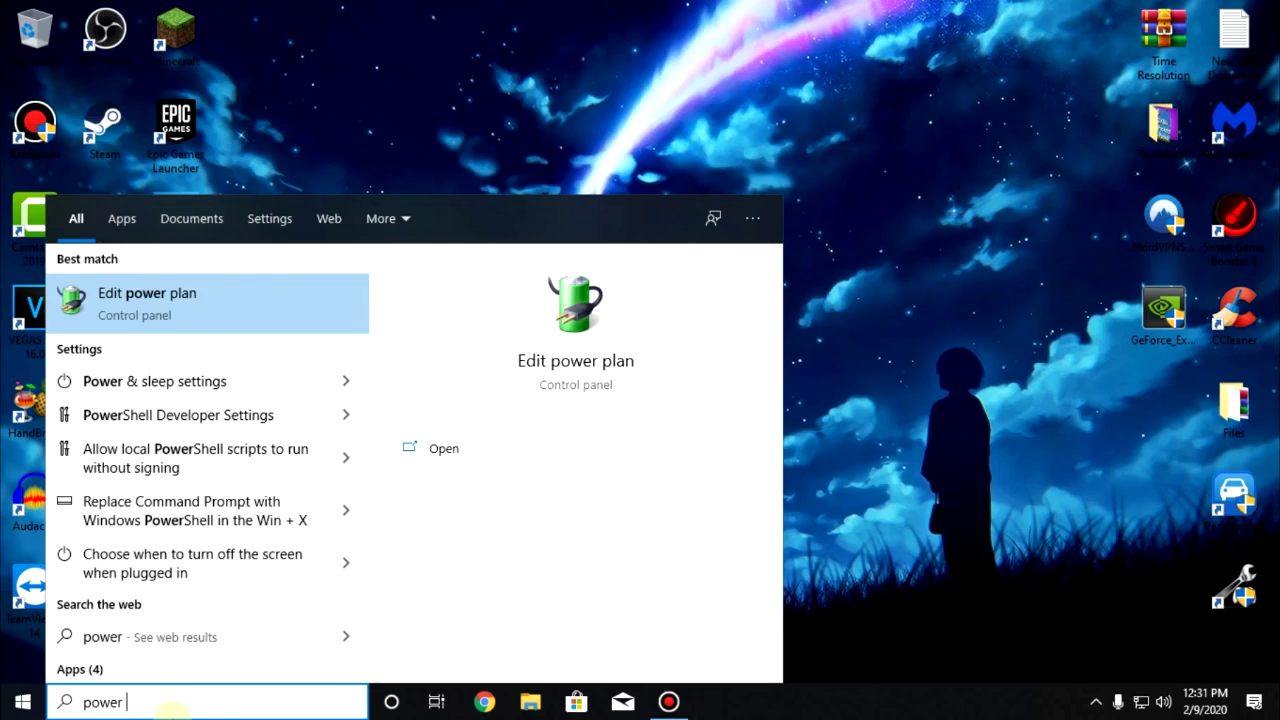
click(147, 303)
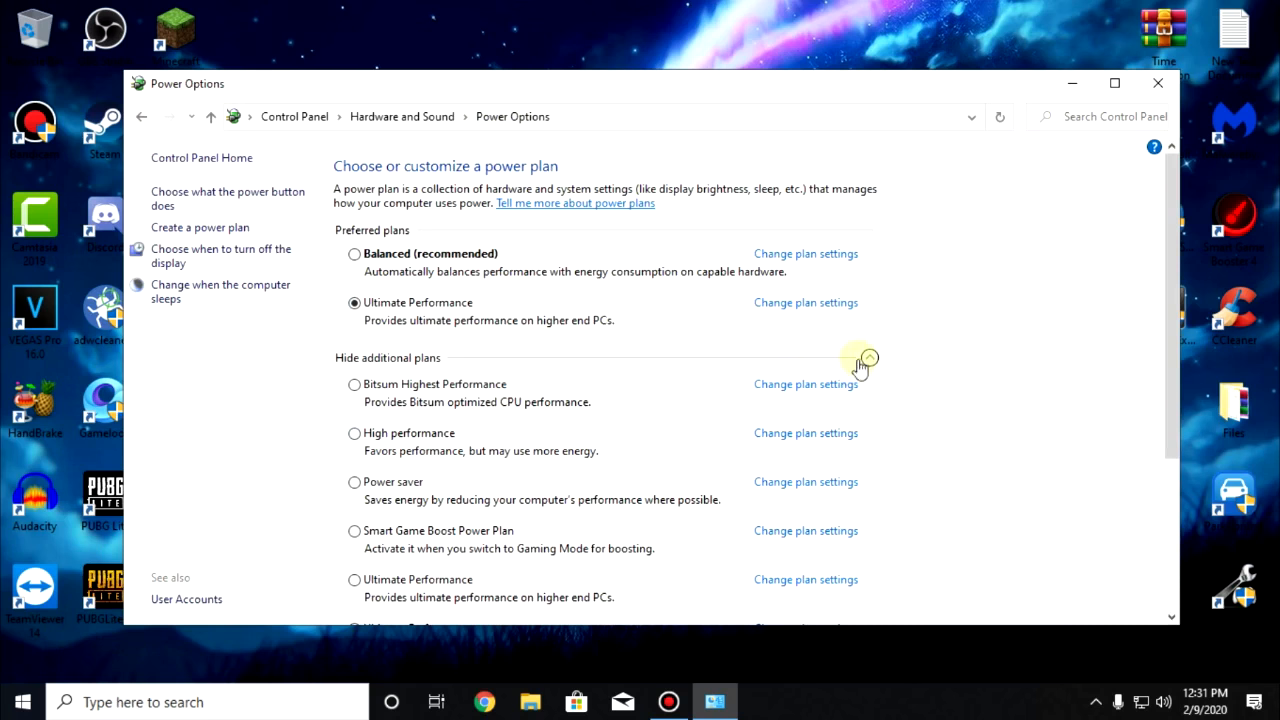
scroll(down, 3)
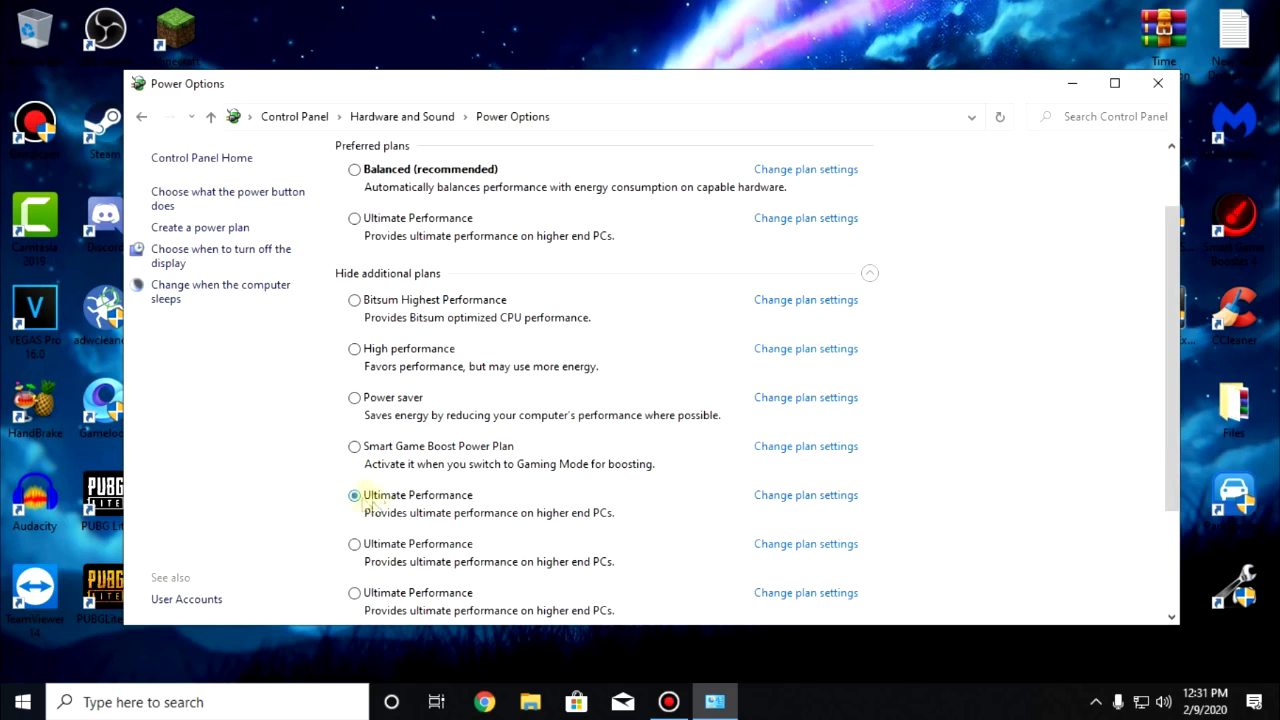
click(1157, 83)
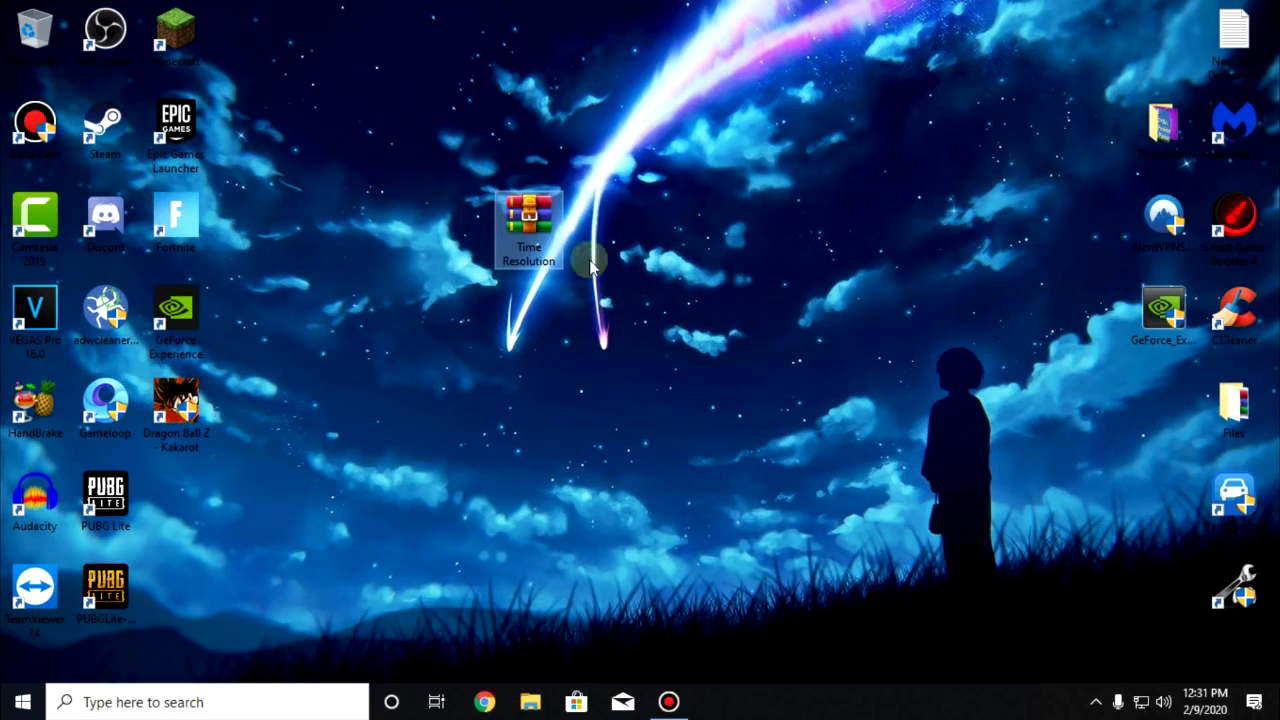
Launch TimerResolution.exe from the Time Resolution.rar archive and close WinRAR.
double_click(528, 225)
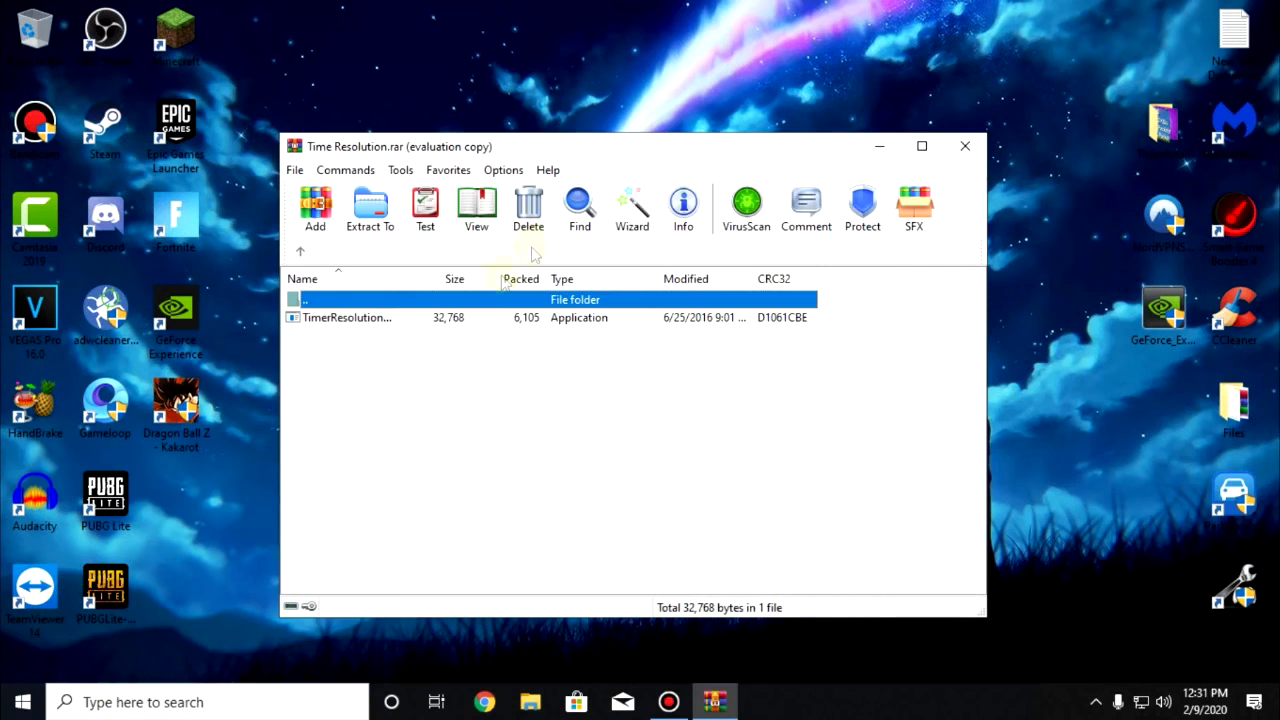
double_click(347, 317)
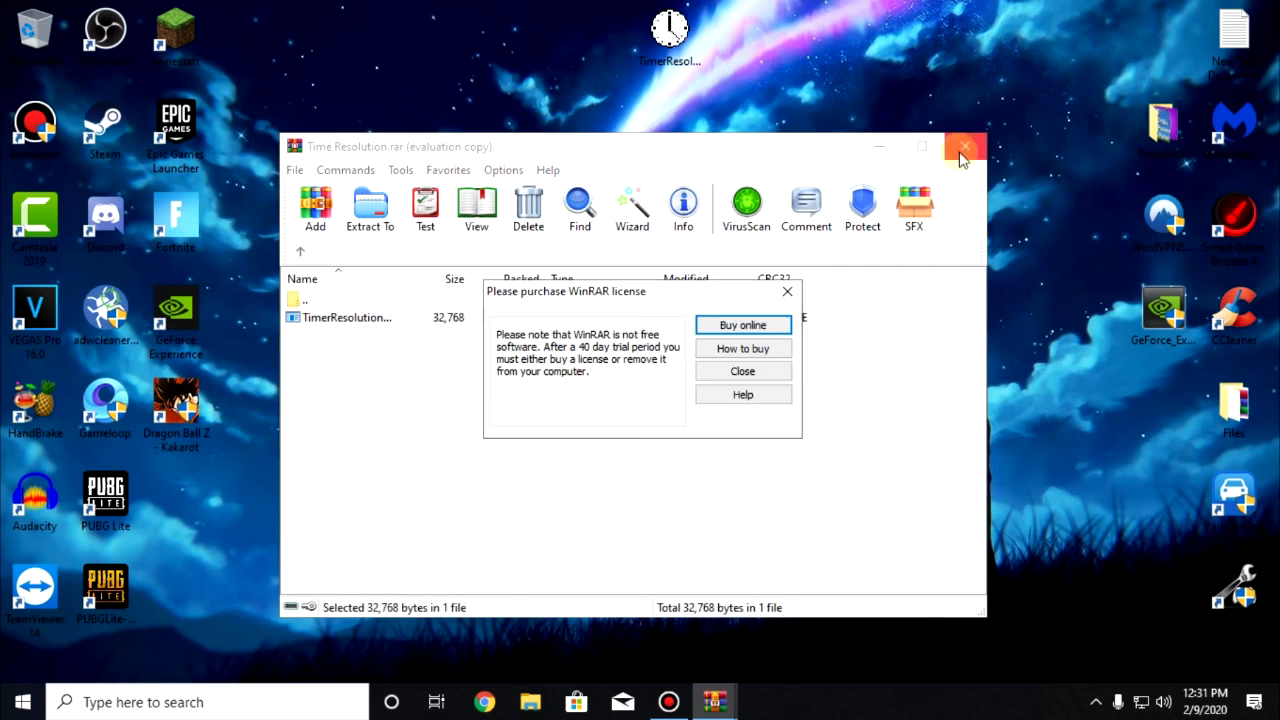
click(963, 147)
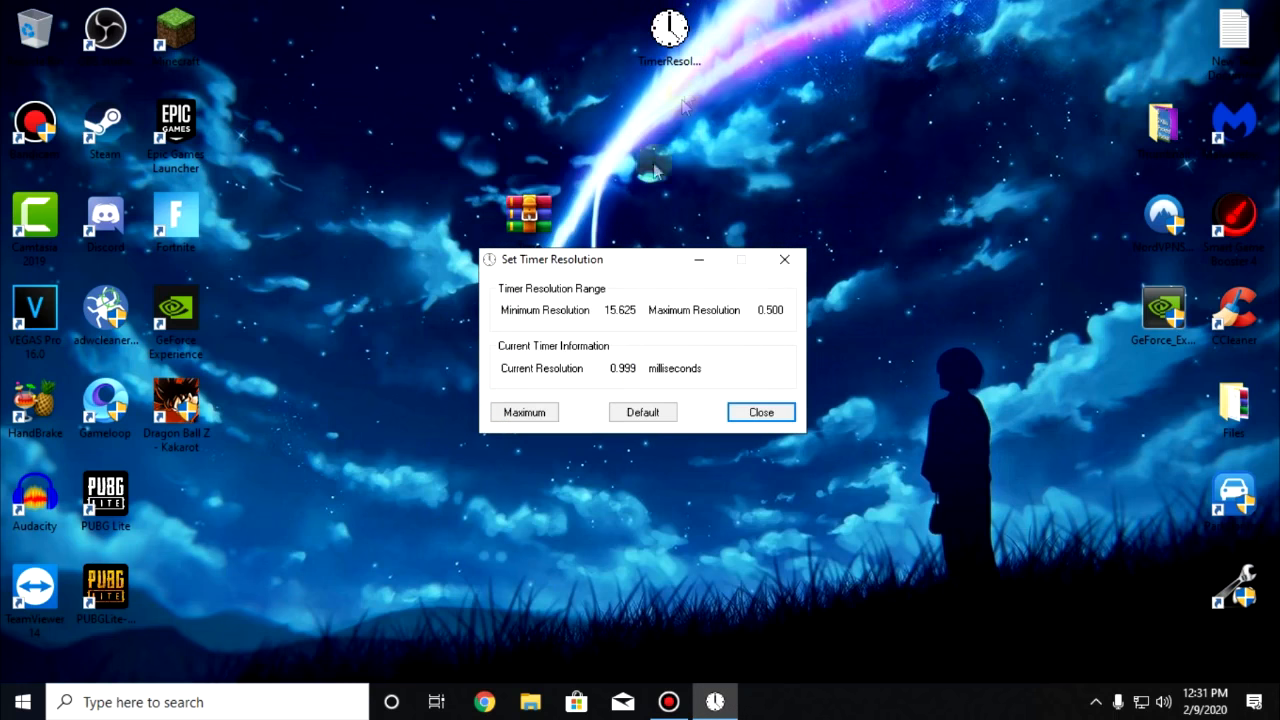
Set the timer to Maximum resolution (0.499 ms), then minimize and restore the window.
click(524, 412)
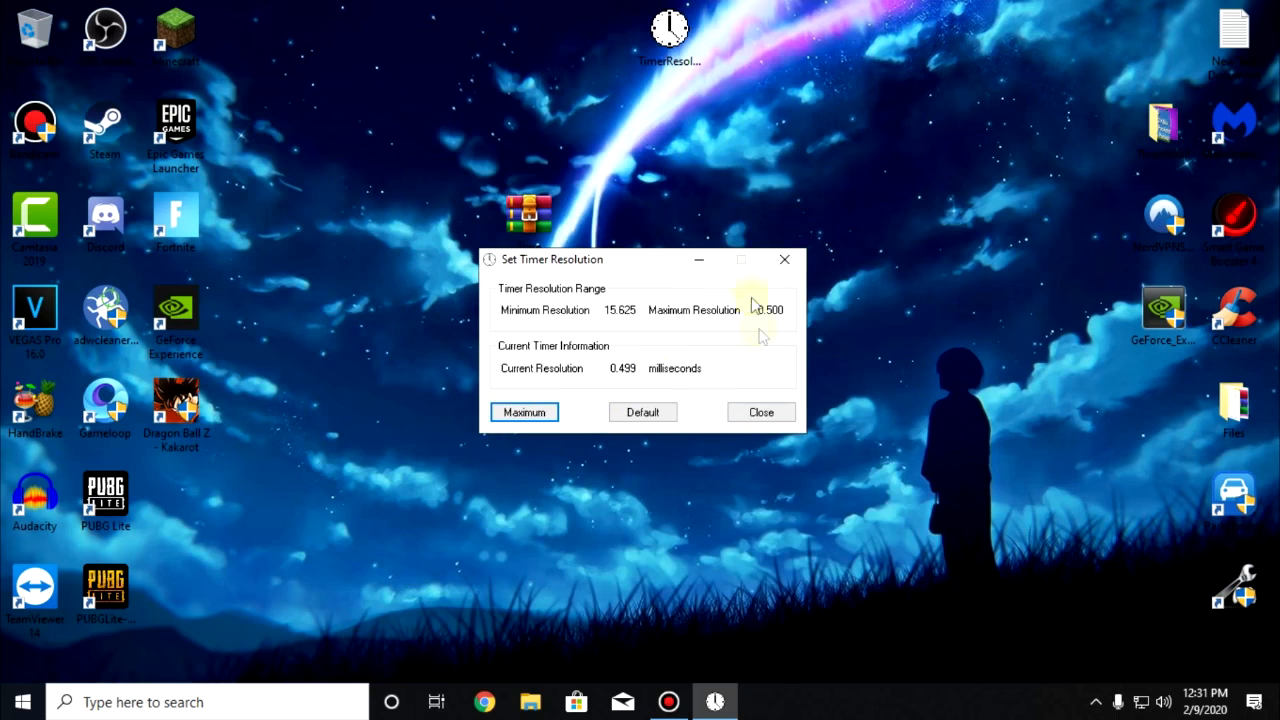
click(760, 412)
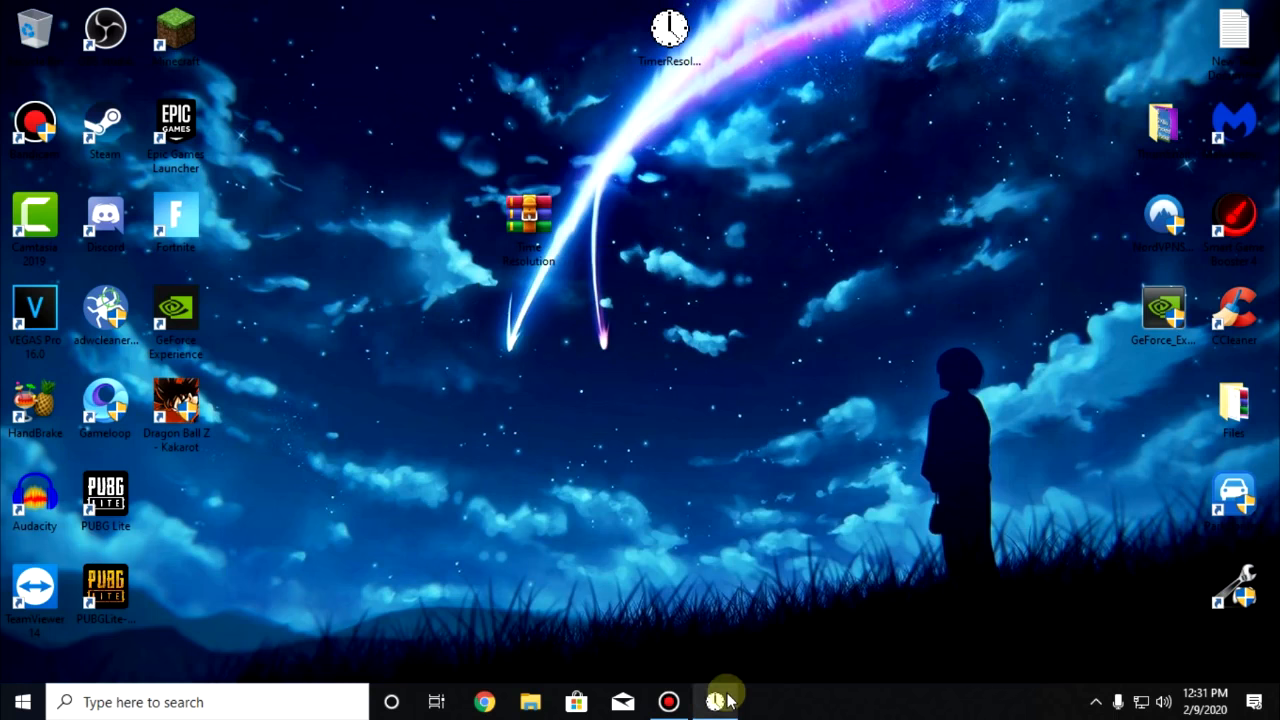
click(715, 701)
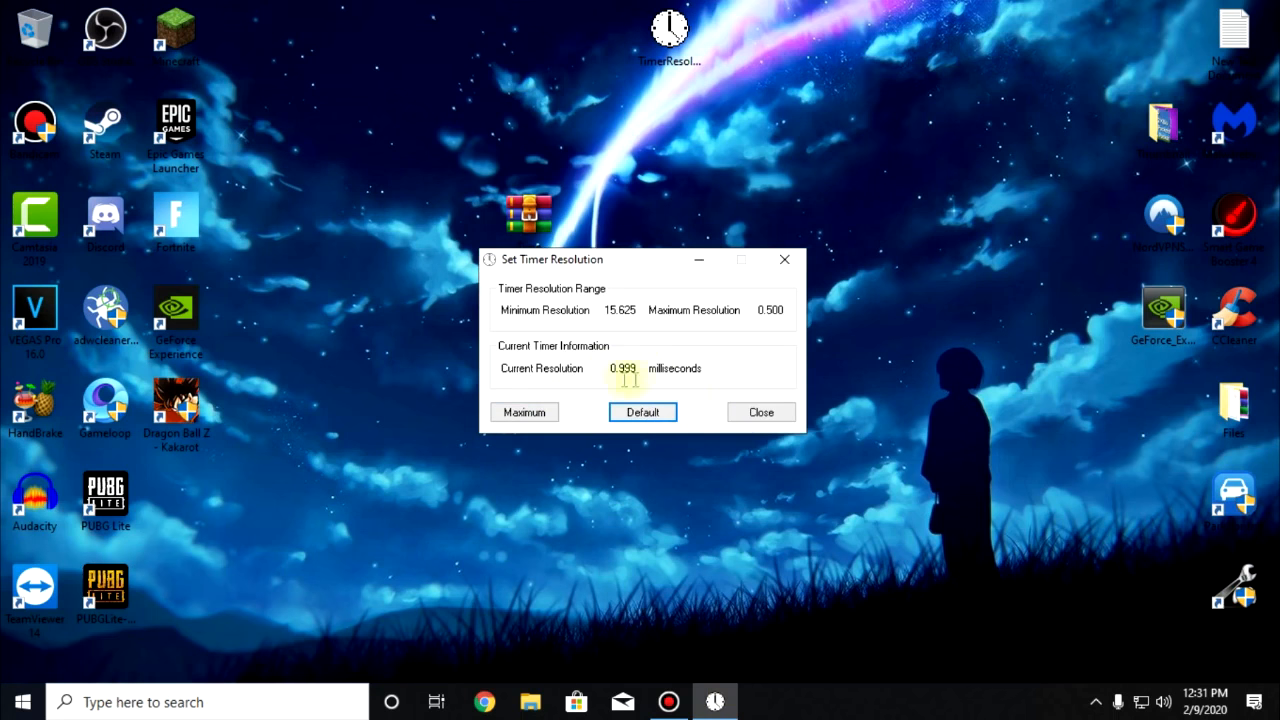